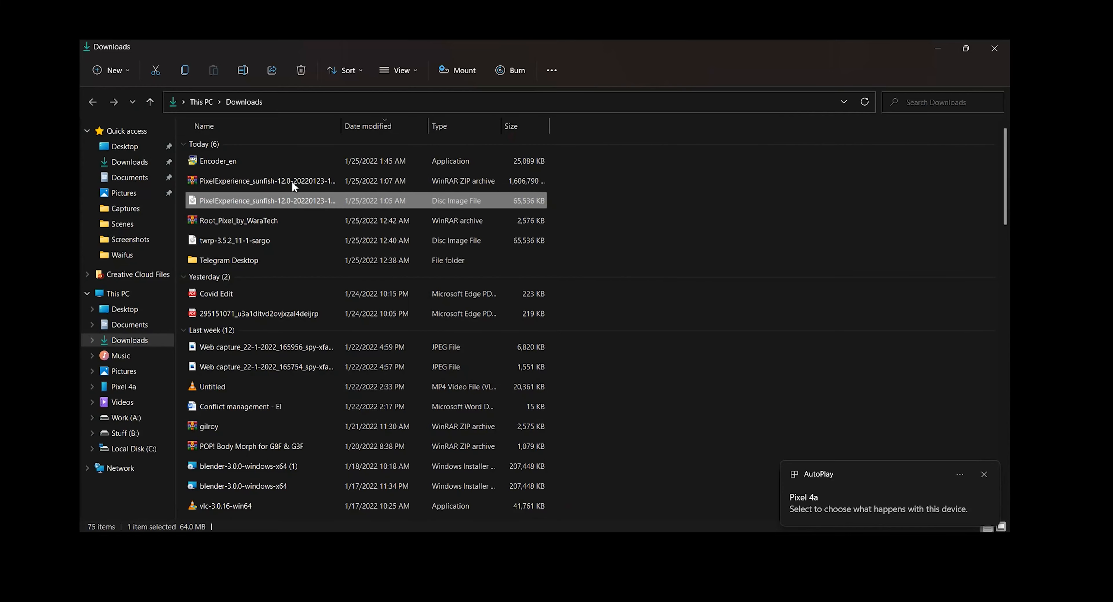
- Move the two PixelExperience sunfish 12.0 files from Downloads into the Platfrom Tools folder
left_click(263, 180)
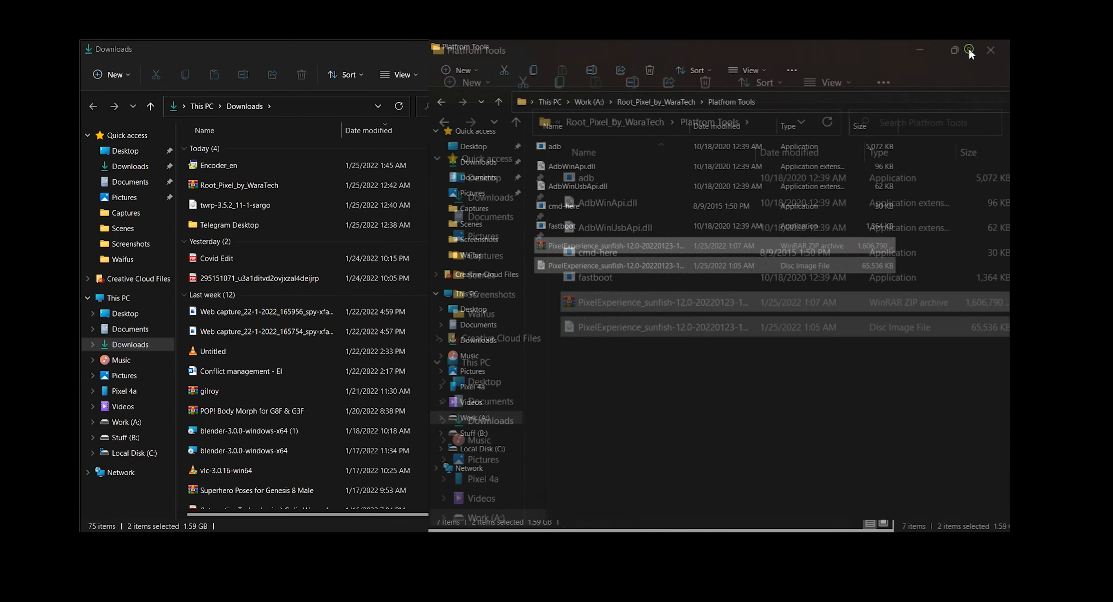
left_click(955, 50)
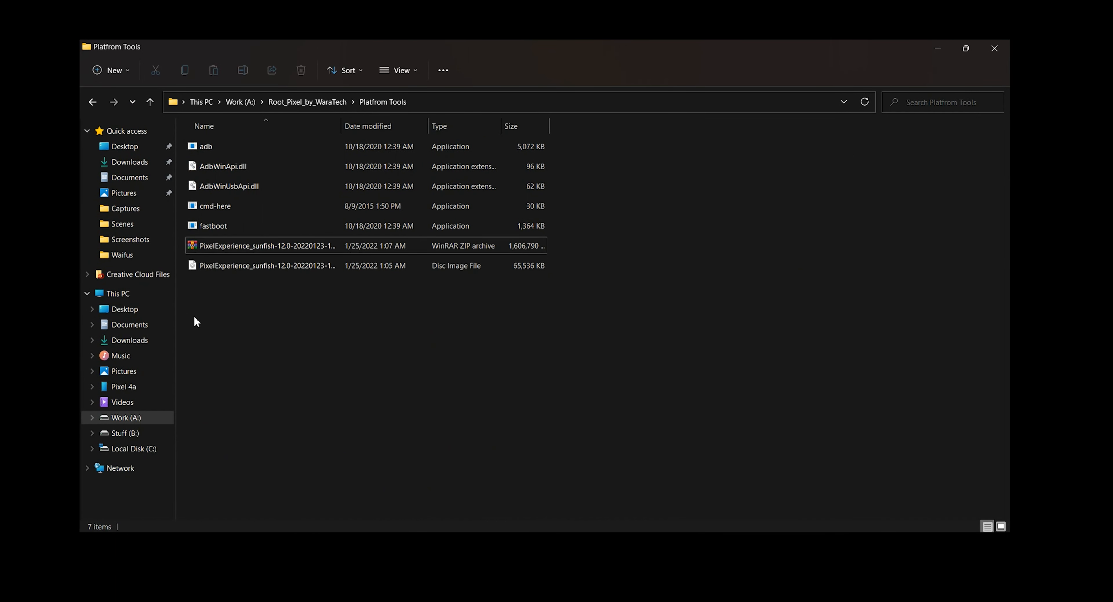
left_click(215, 206)
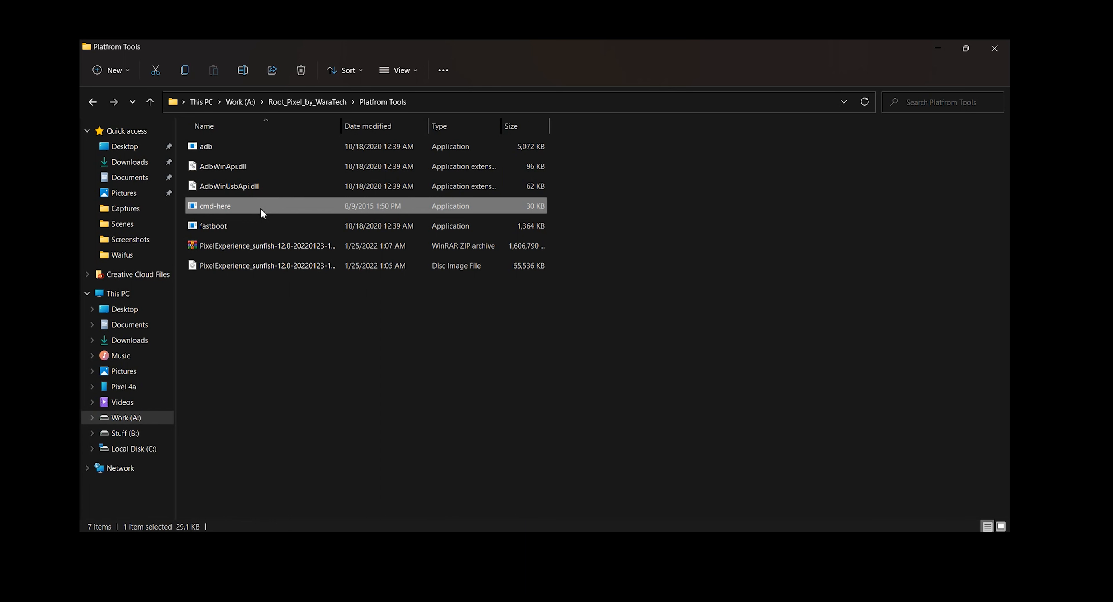
- From a prompt in Platfrom Tools, run 'adb devices' and confirm the phone's serial is listed
double_click(216, 205)
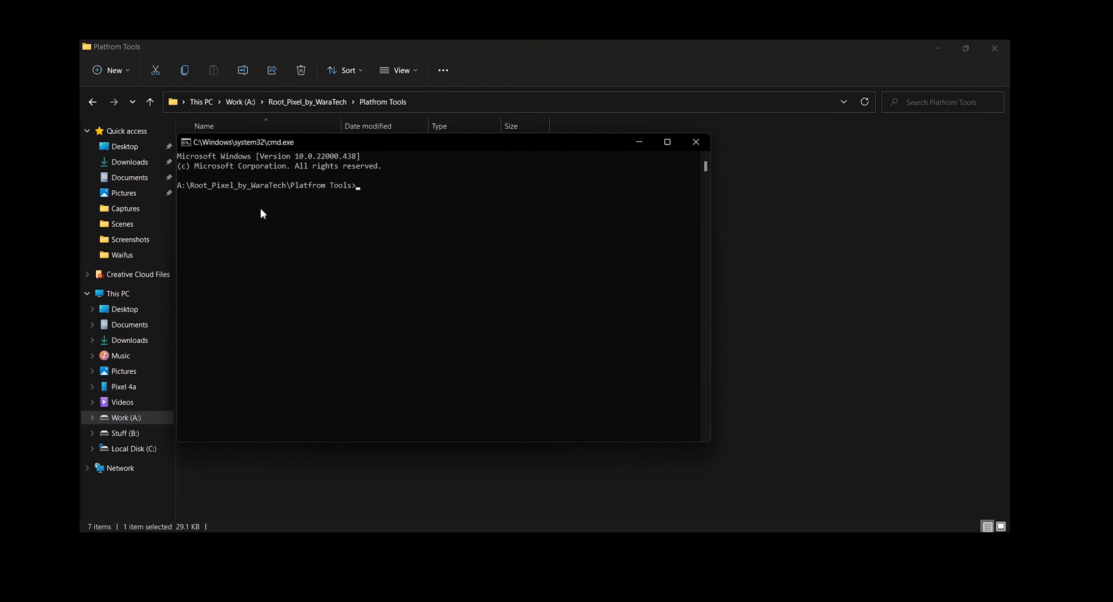
type("adb")
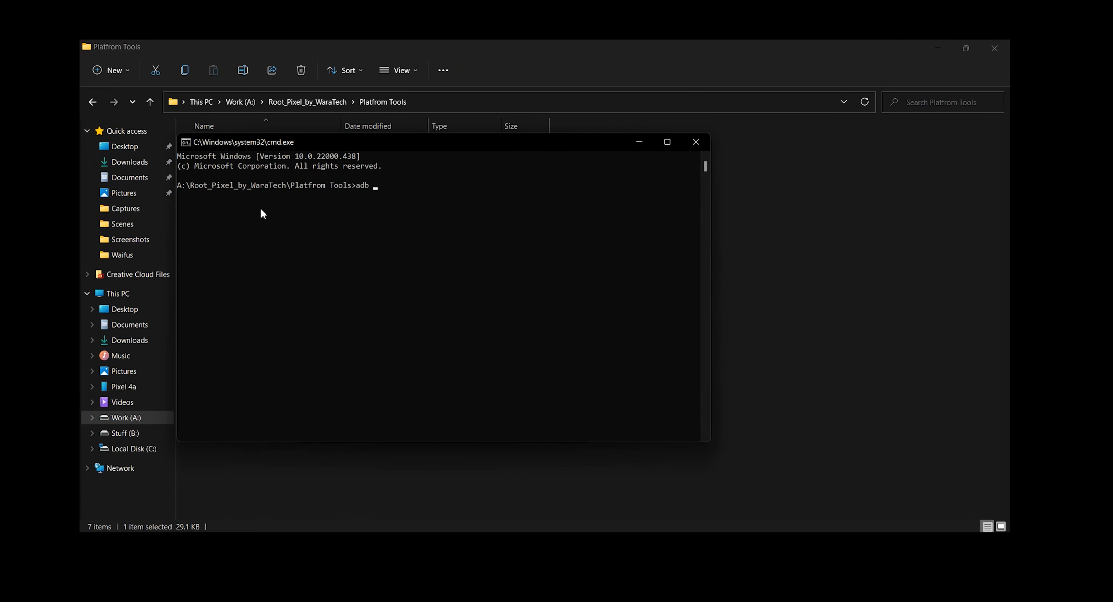
type("devices")
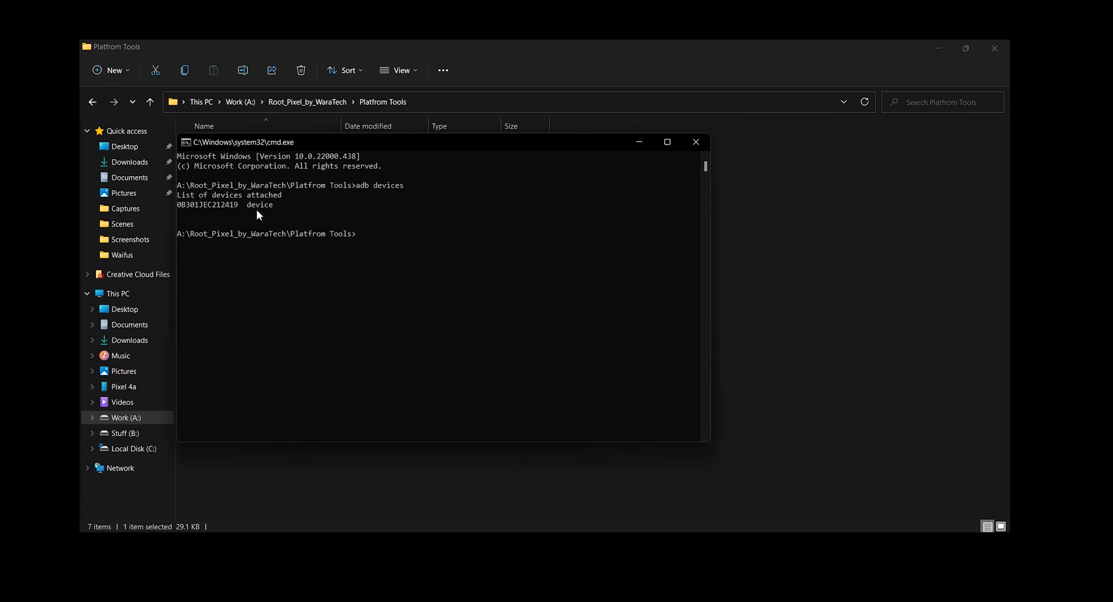
left_click_drag(177, 205, 280, 205)
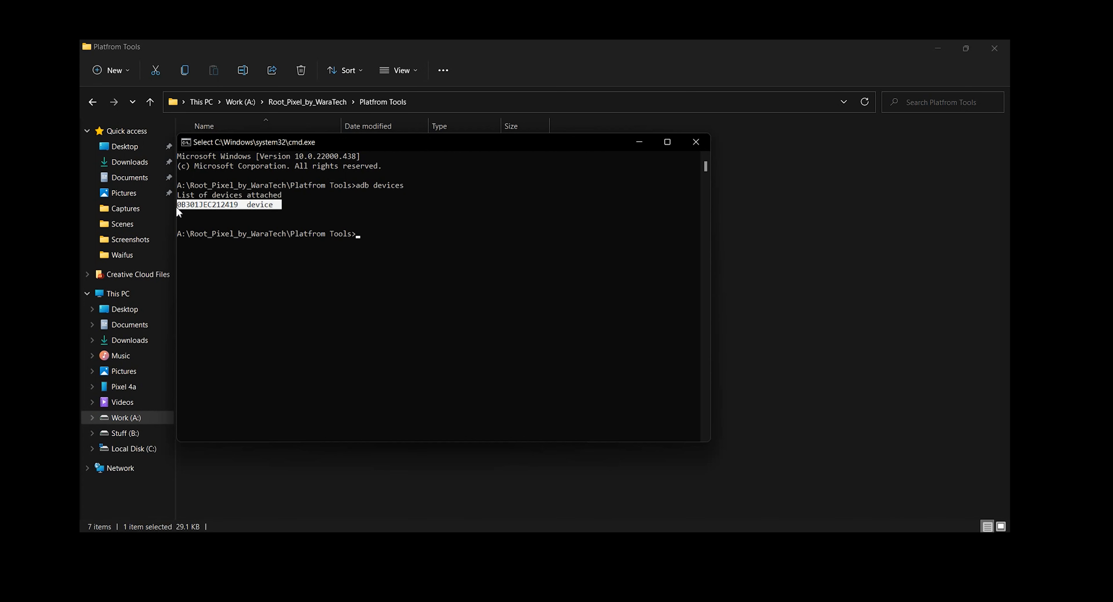
left_click(370, 234)
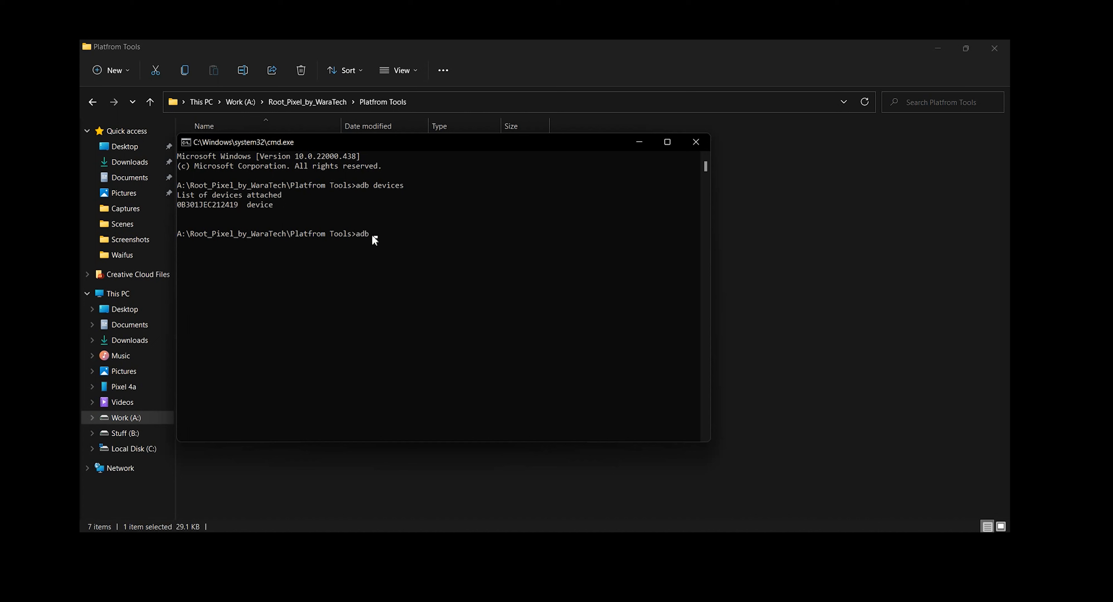
- Restart the phone into the bootloader with 'adb reboot bootloader'
type("reboot bootloa")
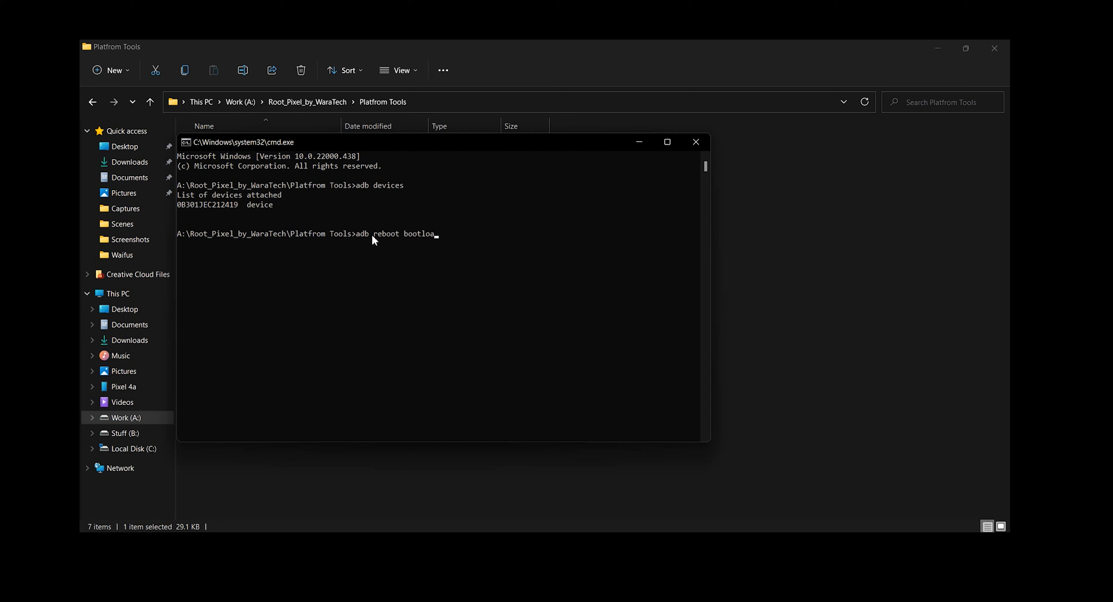
type("der")
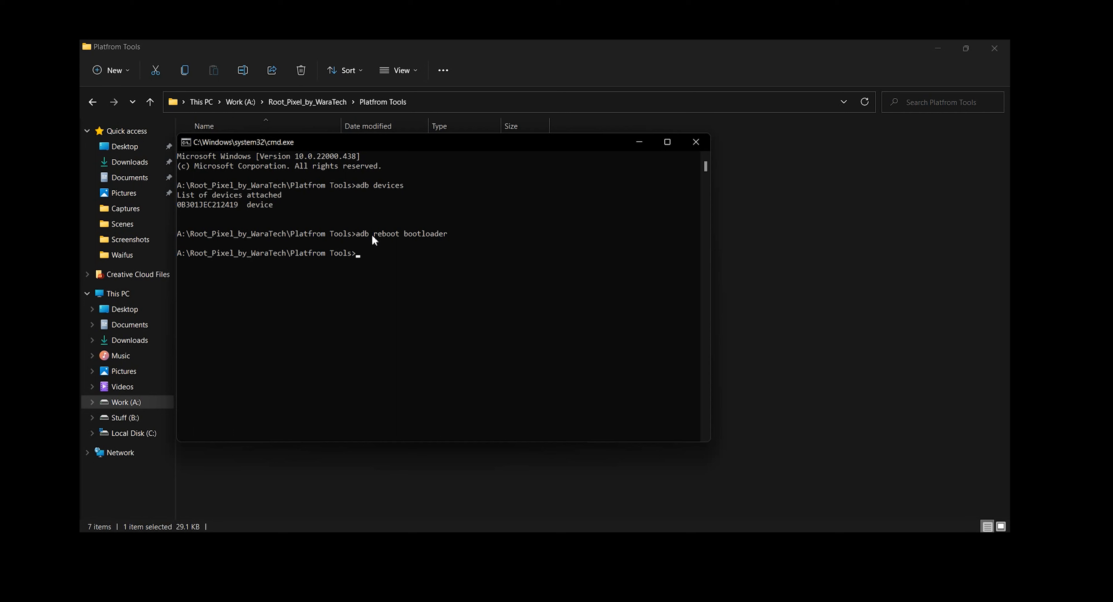
- Run 'fastboot devices' and confirm the phone's serial shows in fastboot mode
type("fastboot devices")
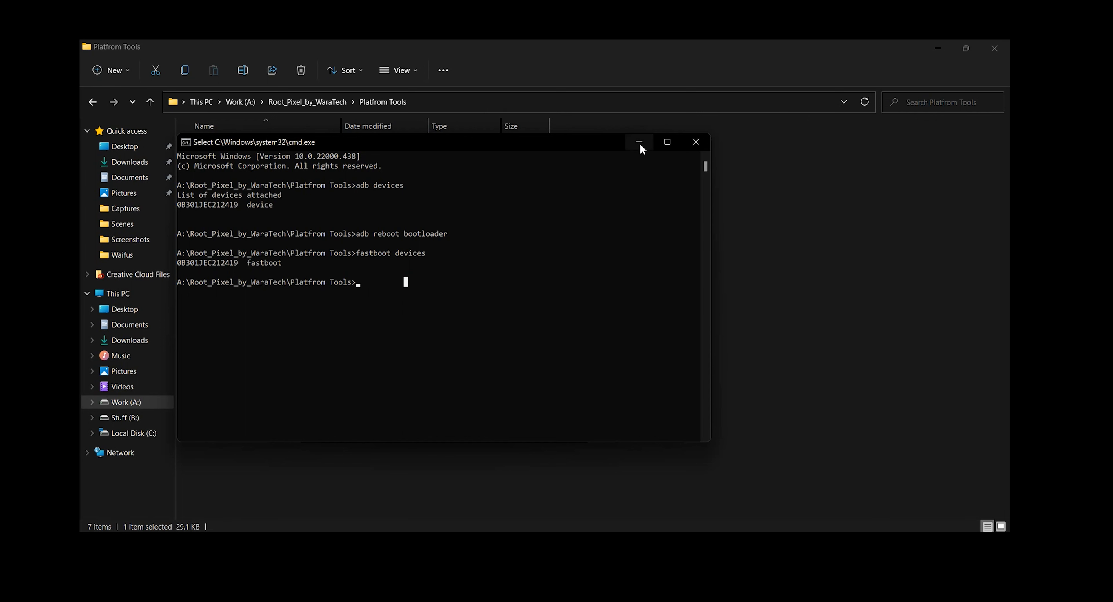
left_click(640, 142)
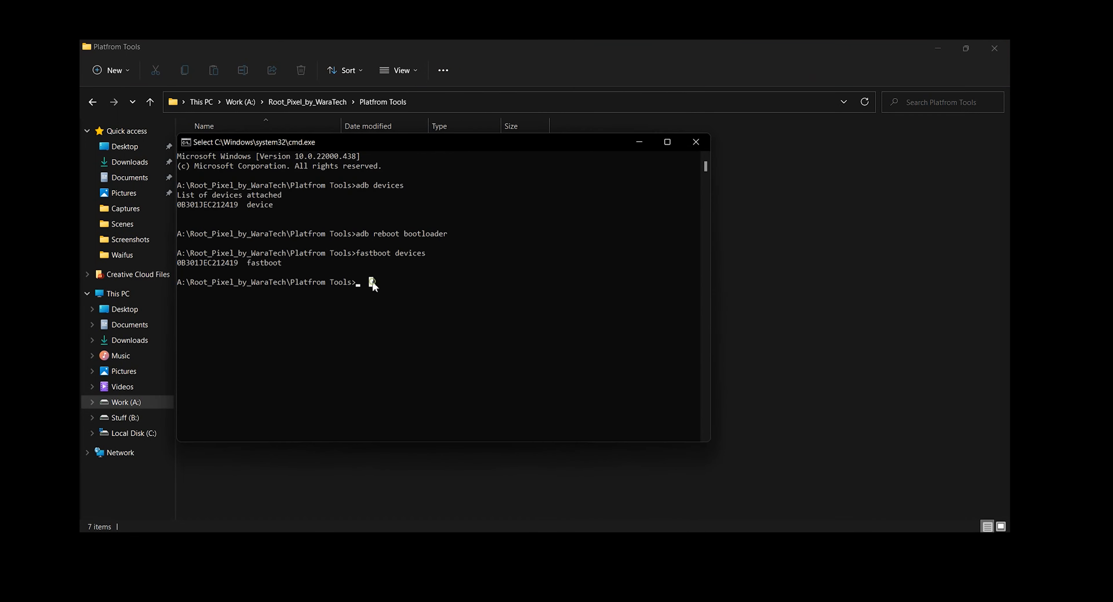
type("fastboot")
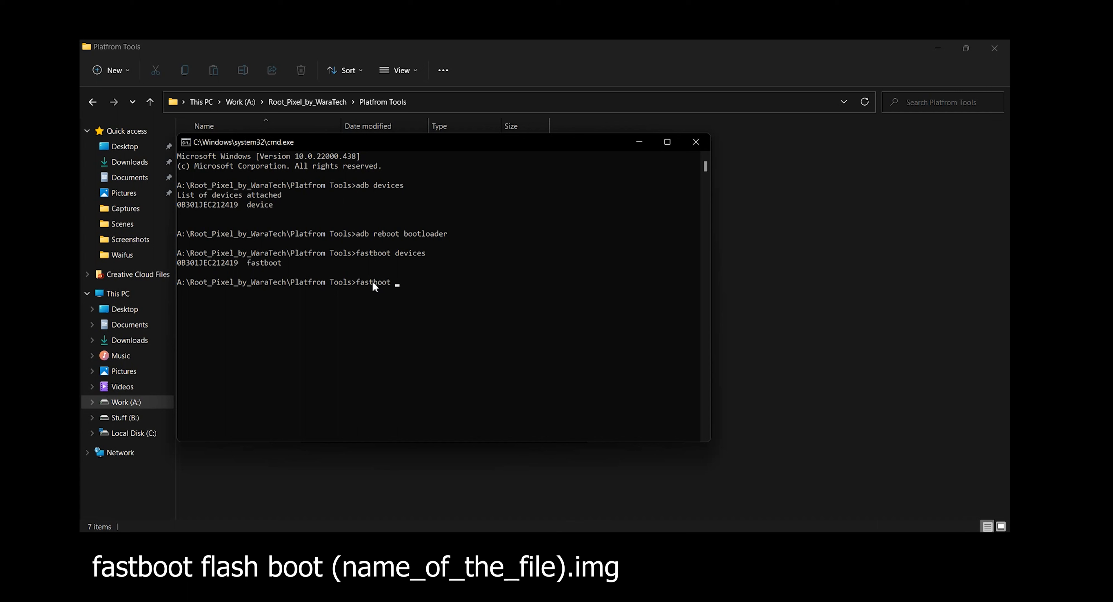
type("flash")
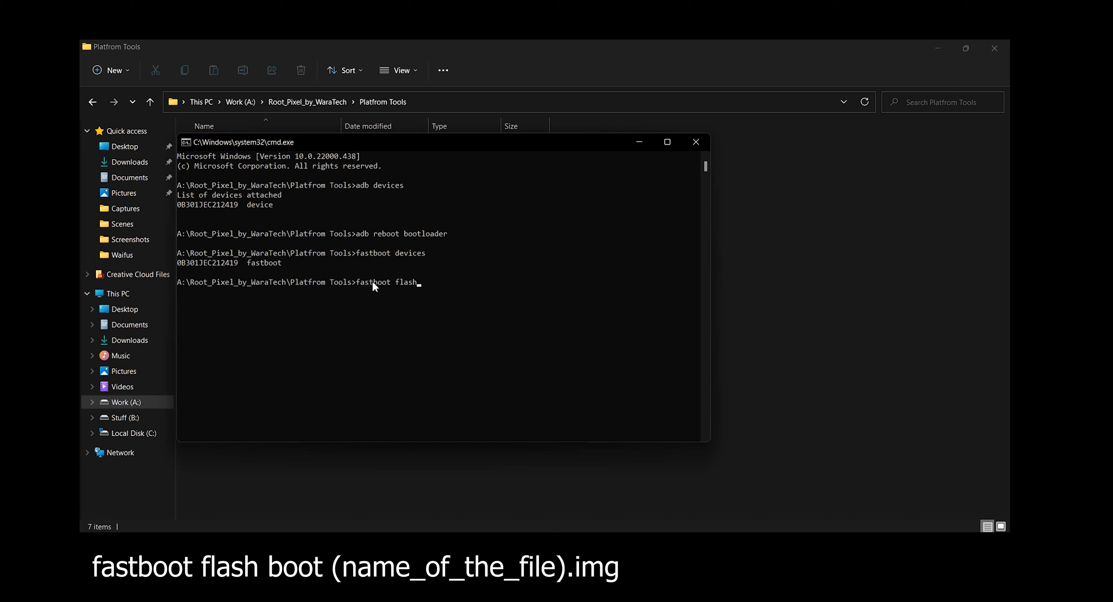
type("boot")
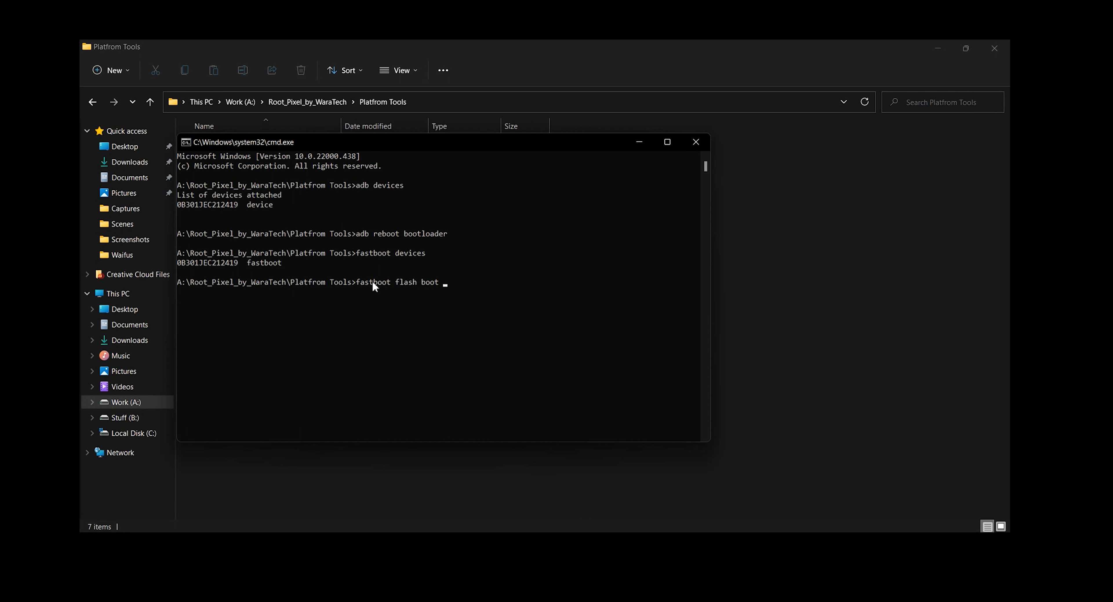
type("PixelExperience_sunfish-12.0-20220123-1523-OFFICIAL")
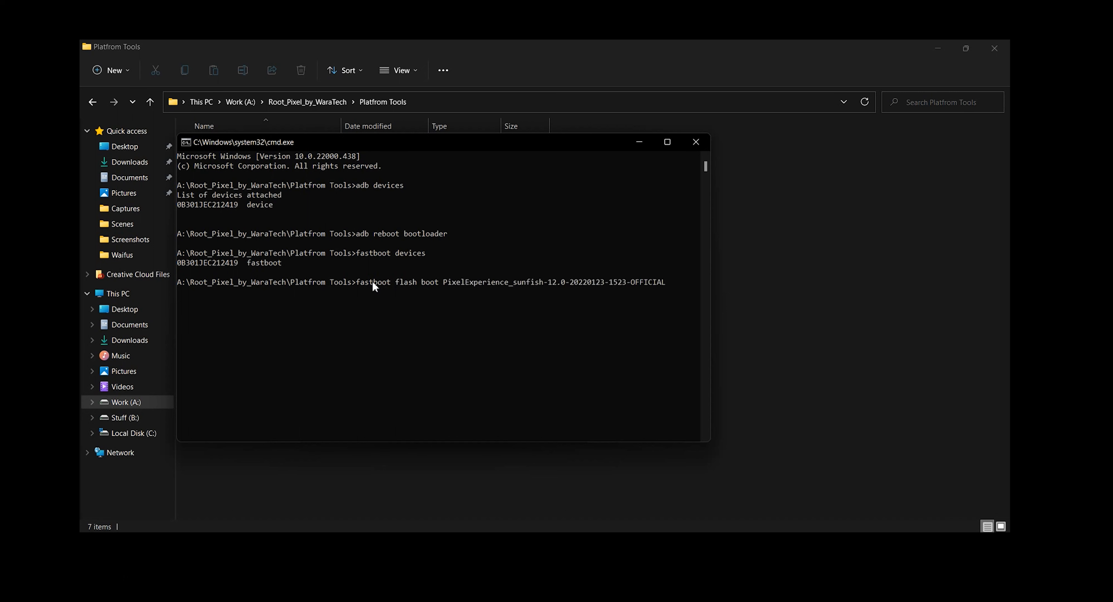
type(".i")
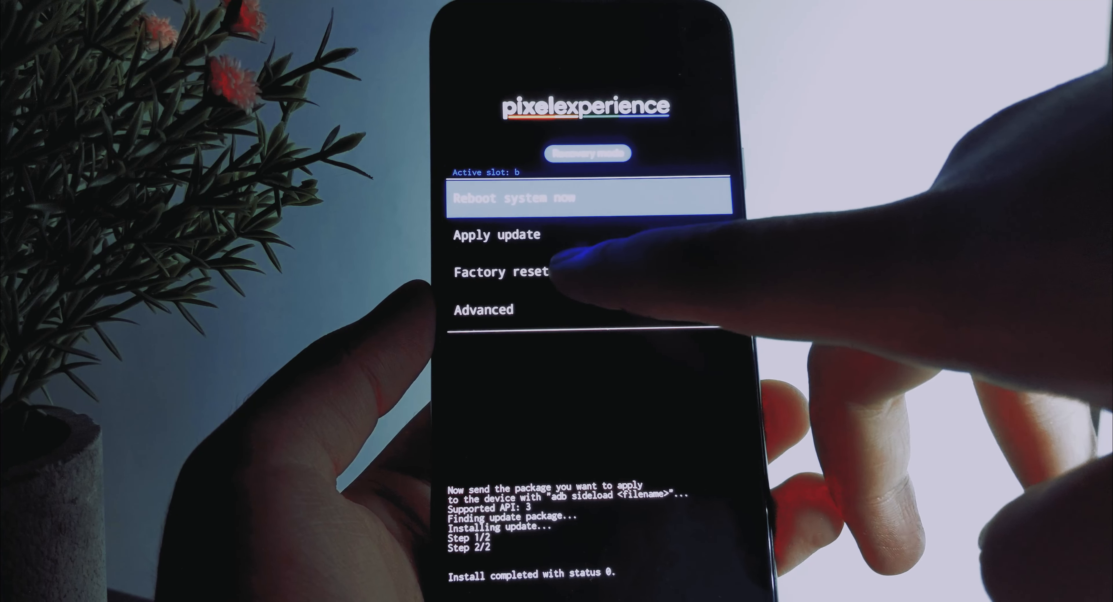
- Choose Apply update in Pixel Experience Recovery
left_click(499, 272)
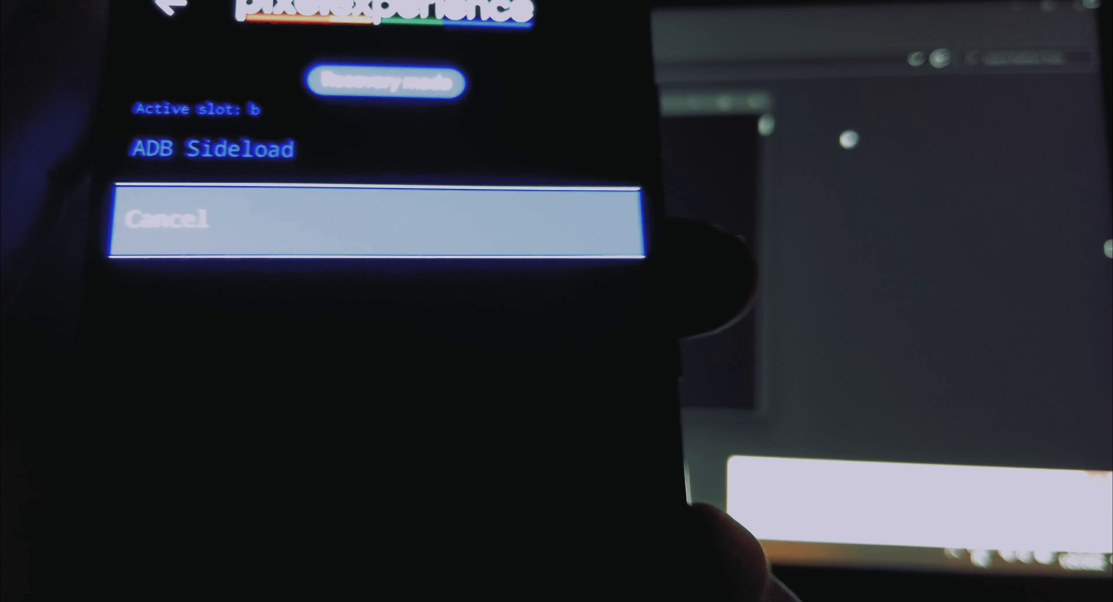
- Choose ADB Sideload so the phone waits for the ROM package
left_click(212, 149)
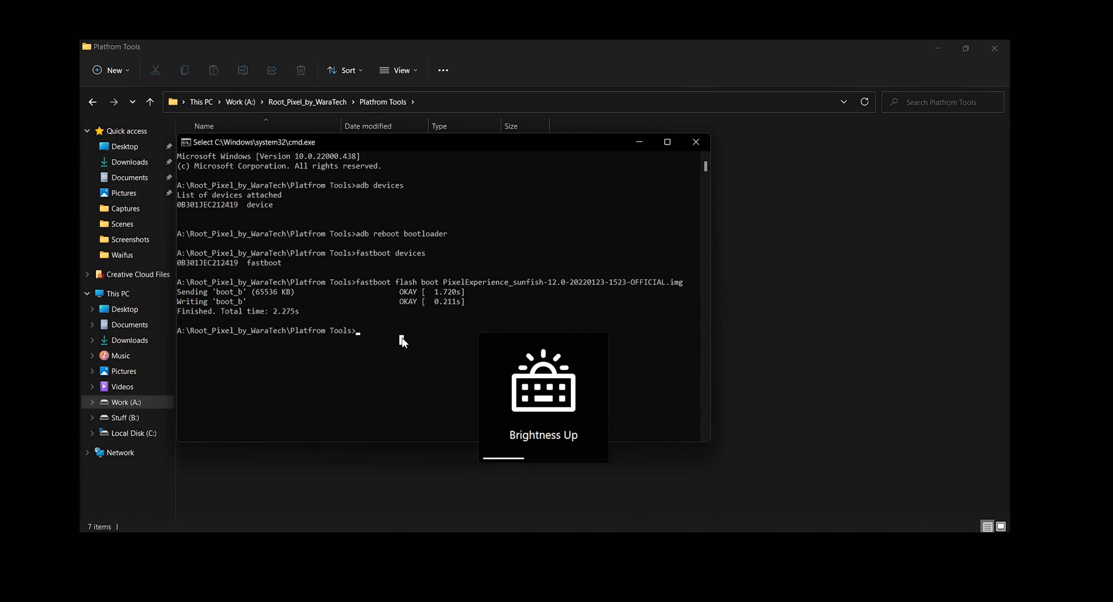
type("adb s")
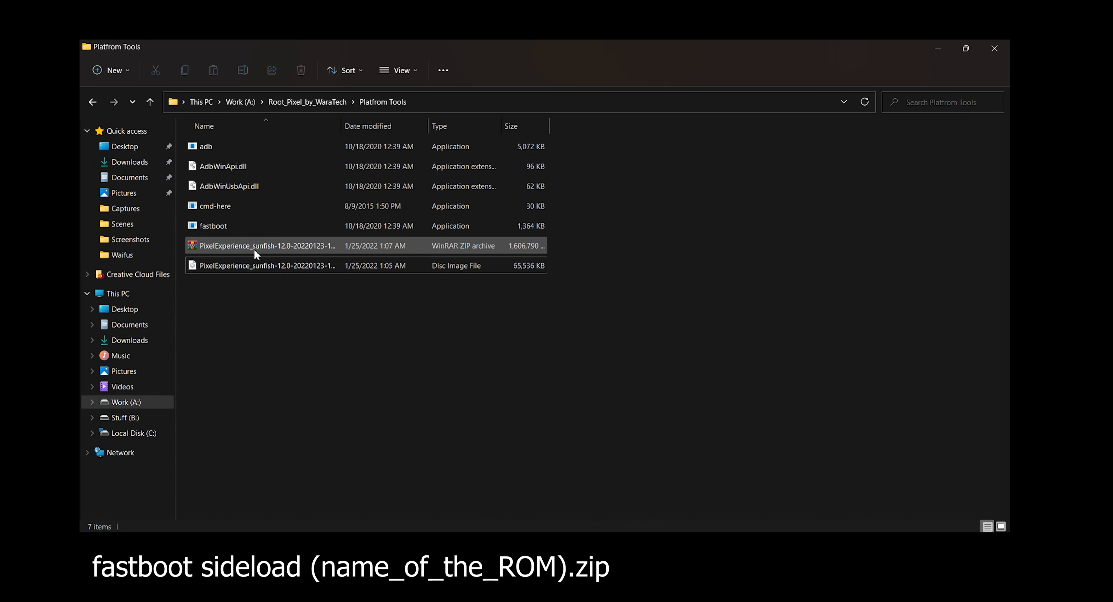
right_click(263, 246)
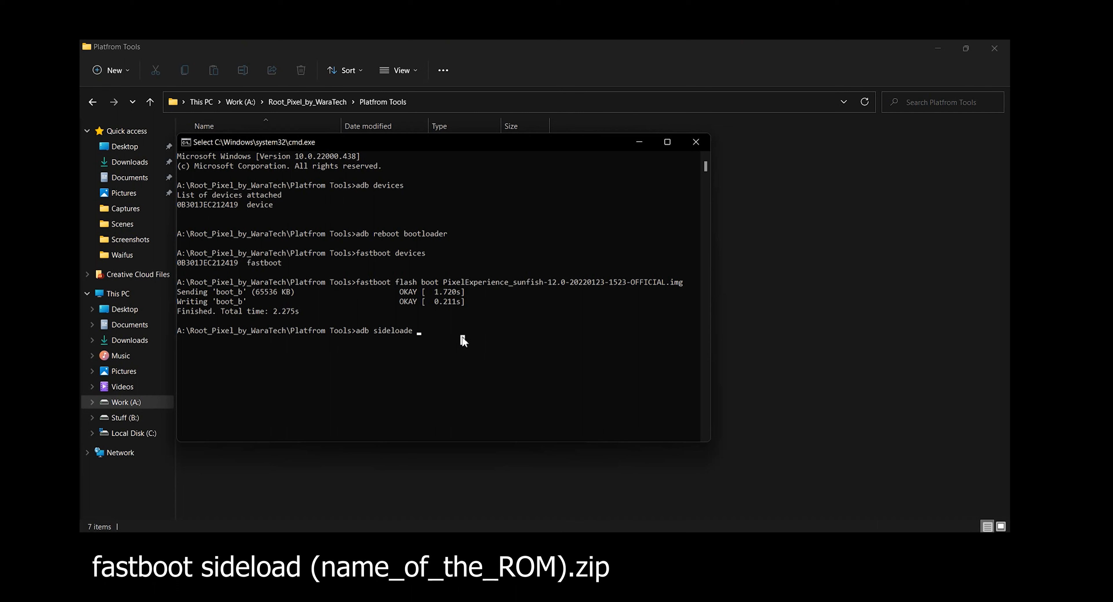
type("PixelExperience_sunfish-12.0-20220123-1523-OFFICIAL")
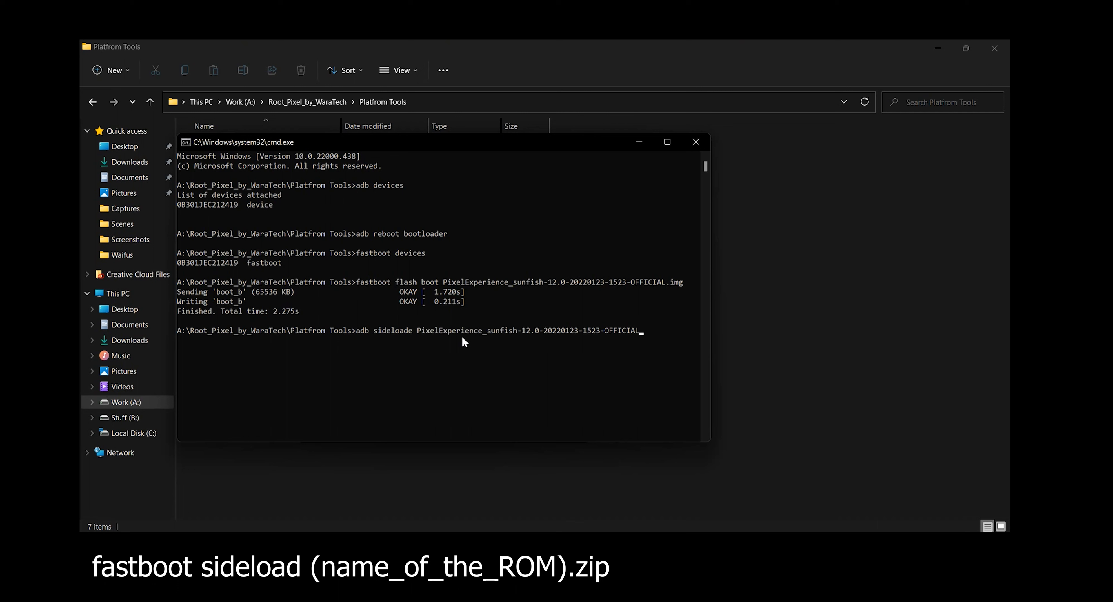
type(".zip")
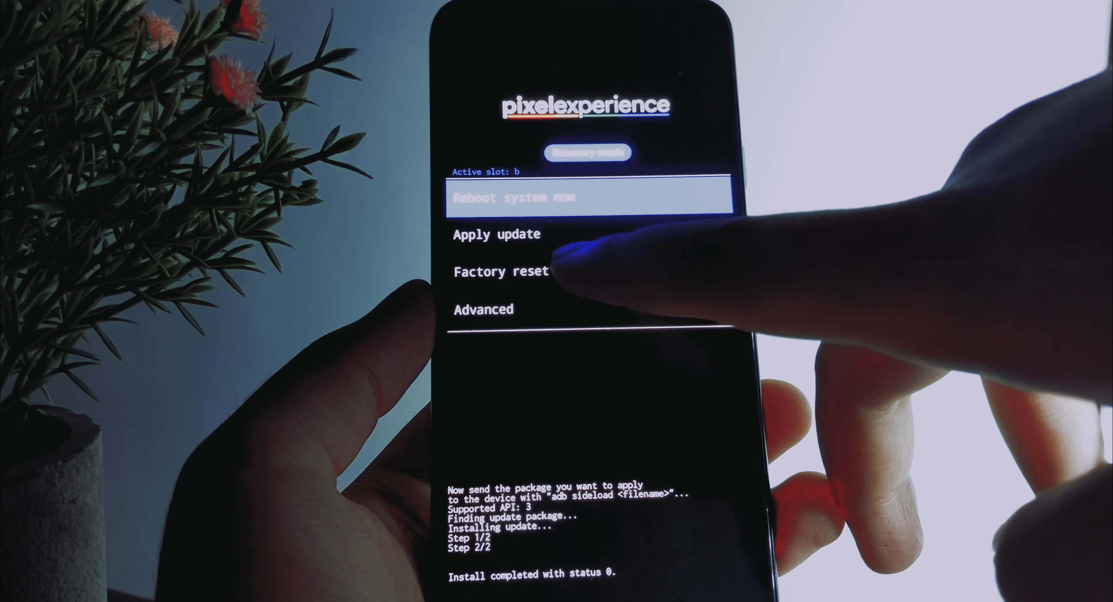
- Choose Factory reset in the recovery menu after the install completes
left_click(499, 272)
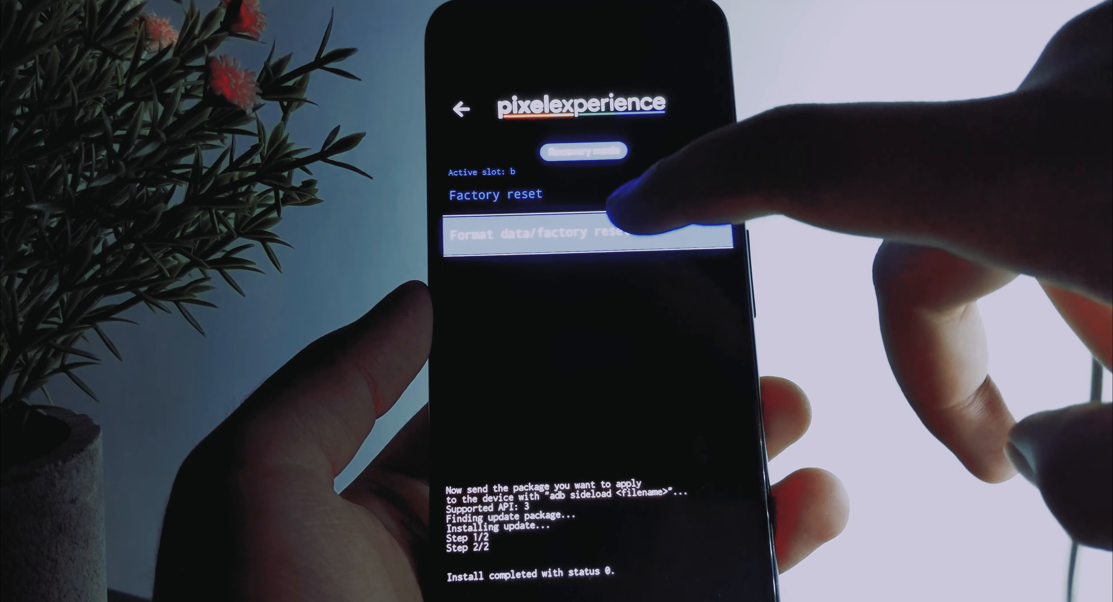